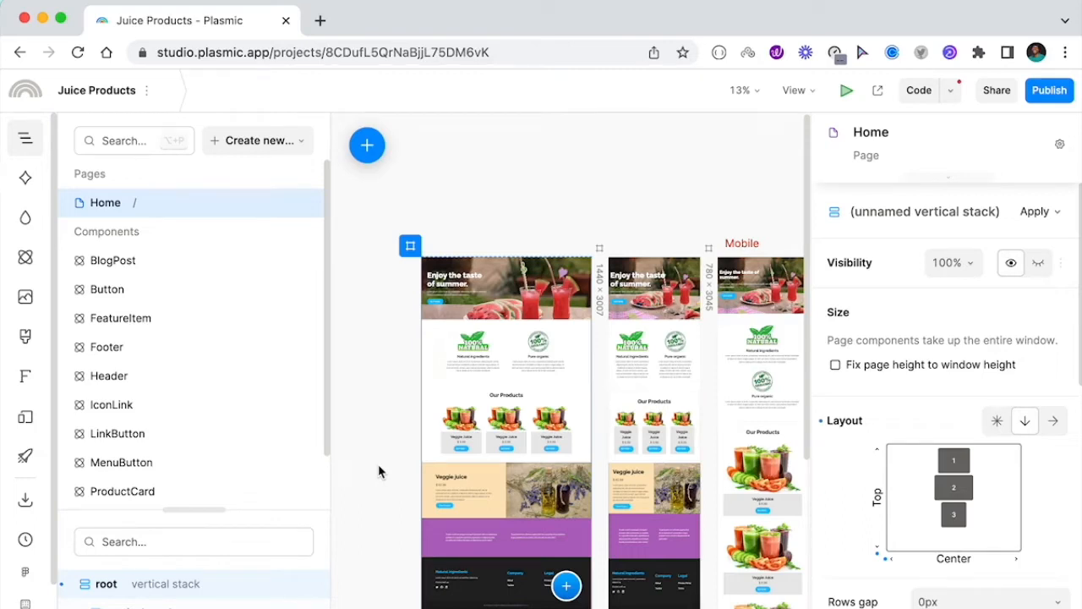
{"action": "mouse_move", "coordinate": [510, 274]}
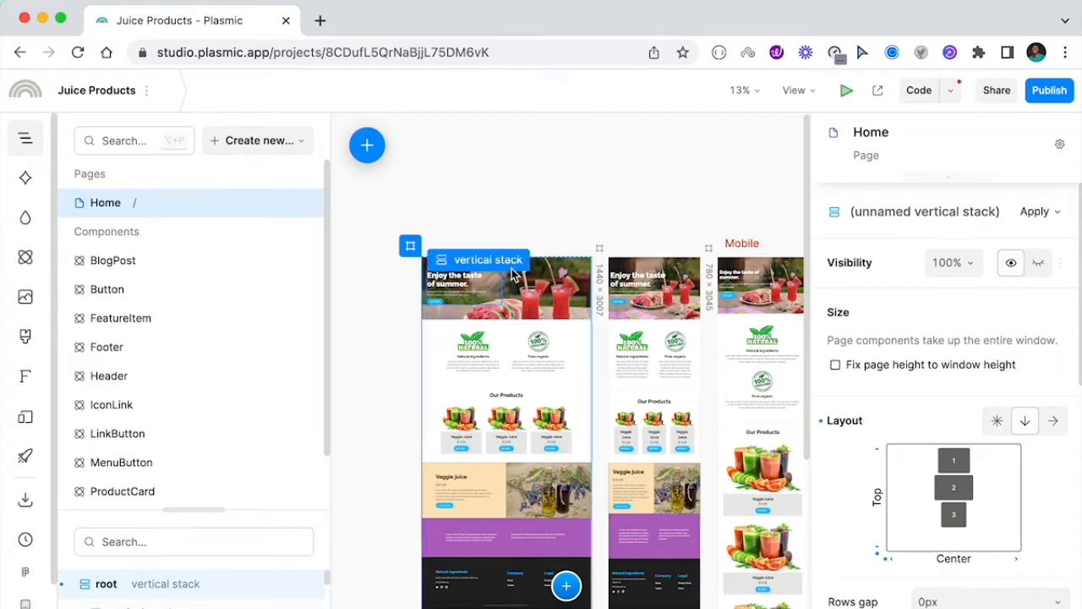
Step: Add a Push to GitHub publish action for Juice Products v0.0.1
{"action": "left_click", "coordinate": [1048, 89]}
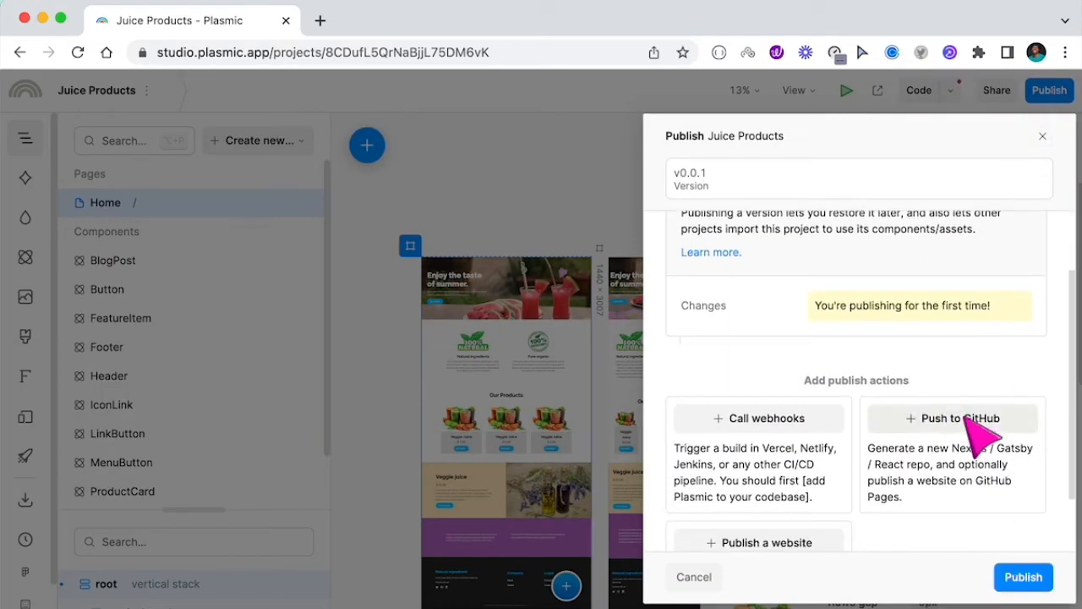
{"action": "left_click", "coordinate": [952, 418]}
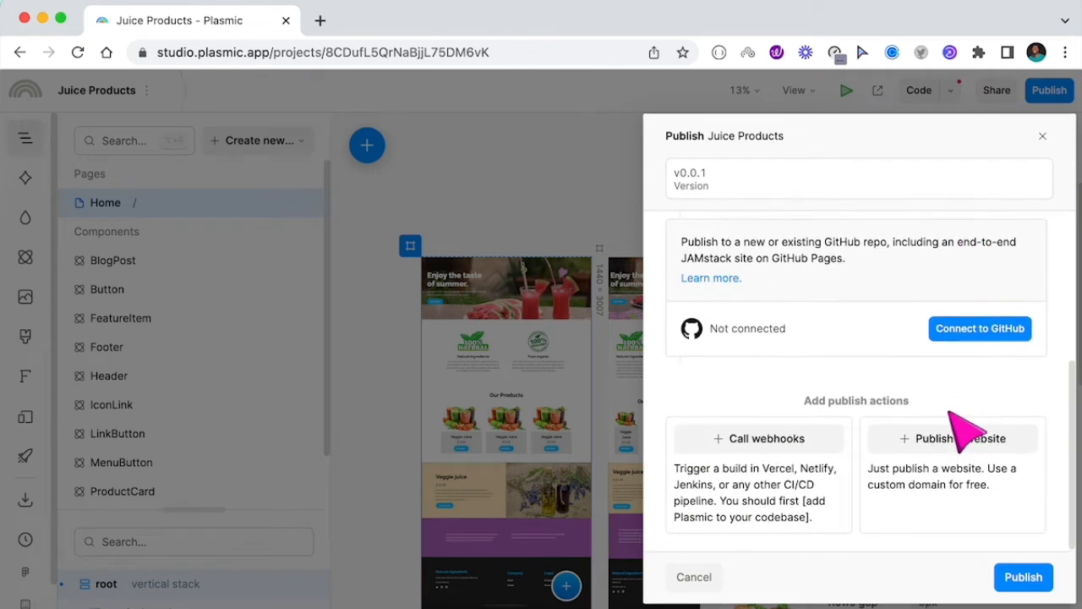
{"action": "mouse_move", "coordinate": [981, 376]}
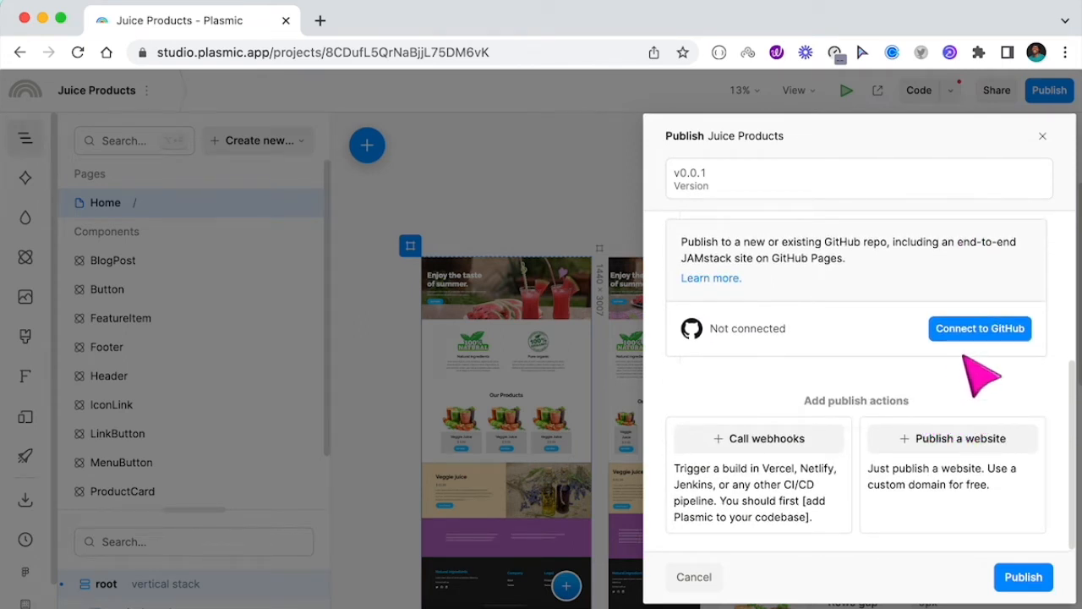
Step: Authorize the GitHub connection so the new-repository form appears
{"action": "left_click", "coordinate": [979, 328]}
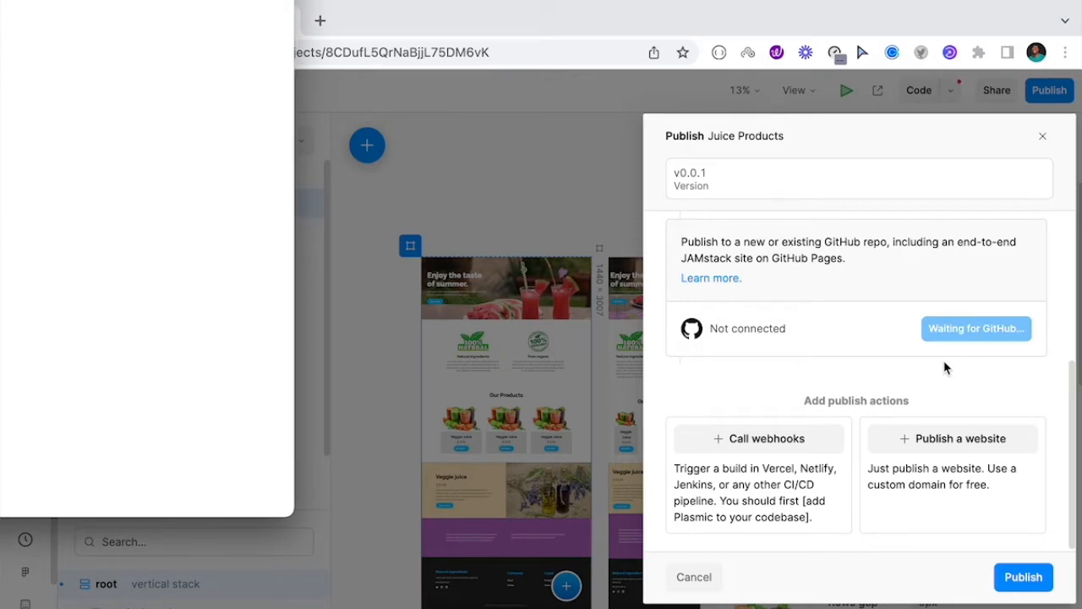
{"action": "left_click", "coordinate": [975, 328]}
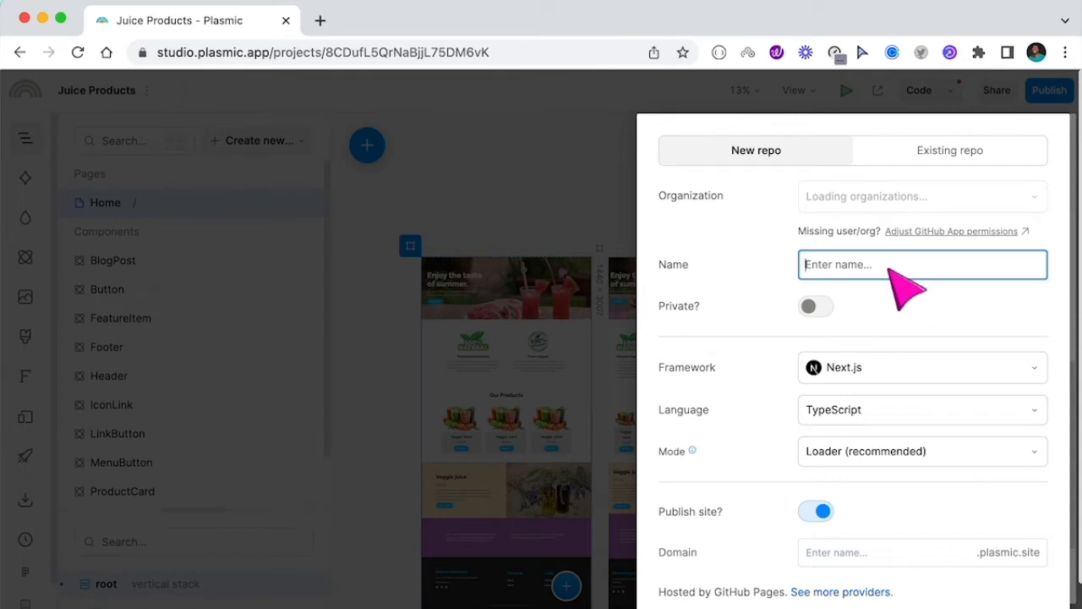
Step: Save a new repository named PlasmicJuice with domain plasmic-juice under kenny-io
{"action": "type", "text": "Plas"}
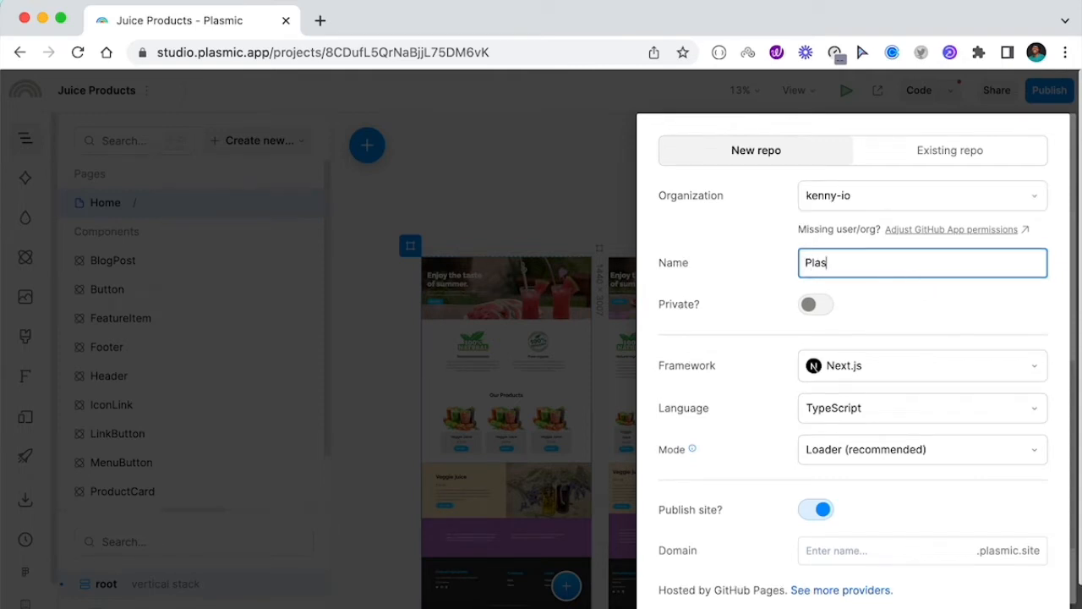
{"action": "type", "text": "mic"}
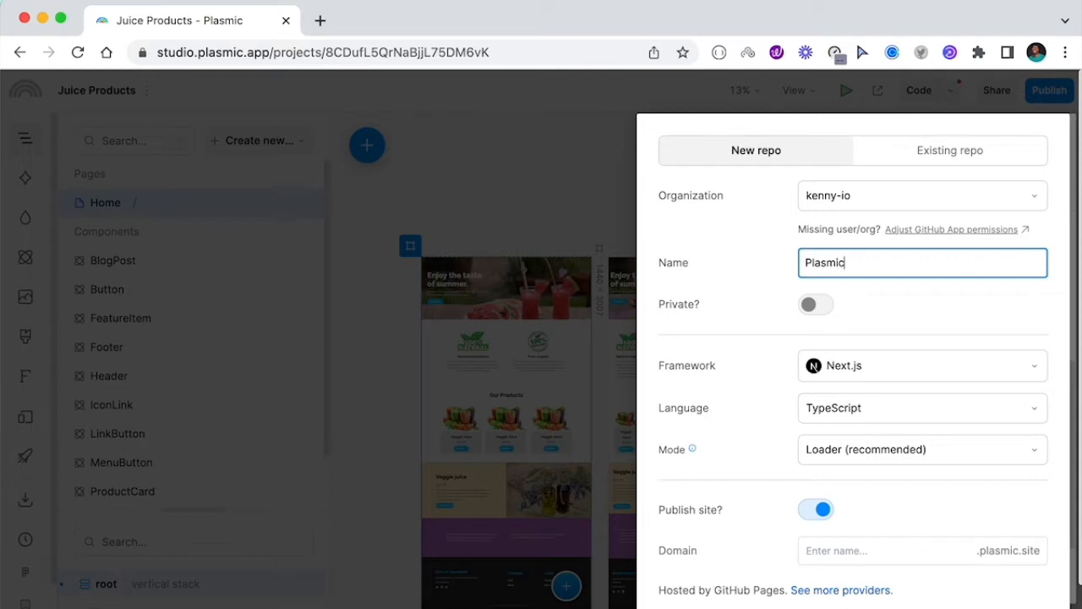
{"action": "type", "text": "Juice"}
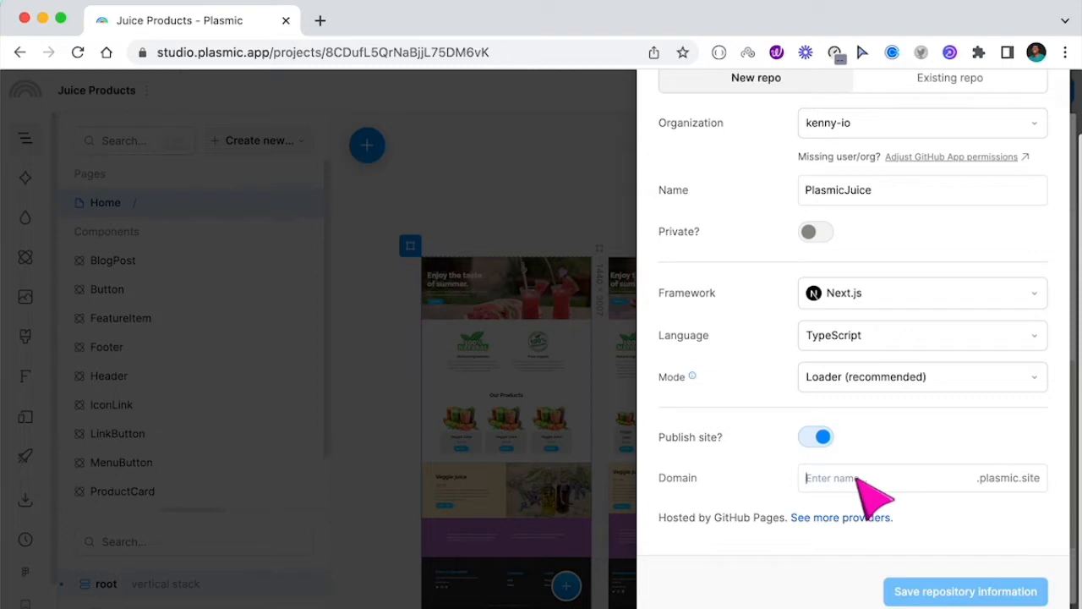
{"action": "type", "text": "plasmic-juice"}
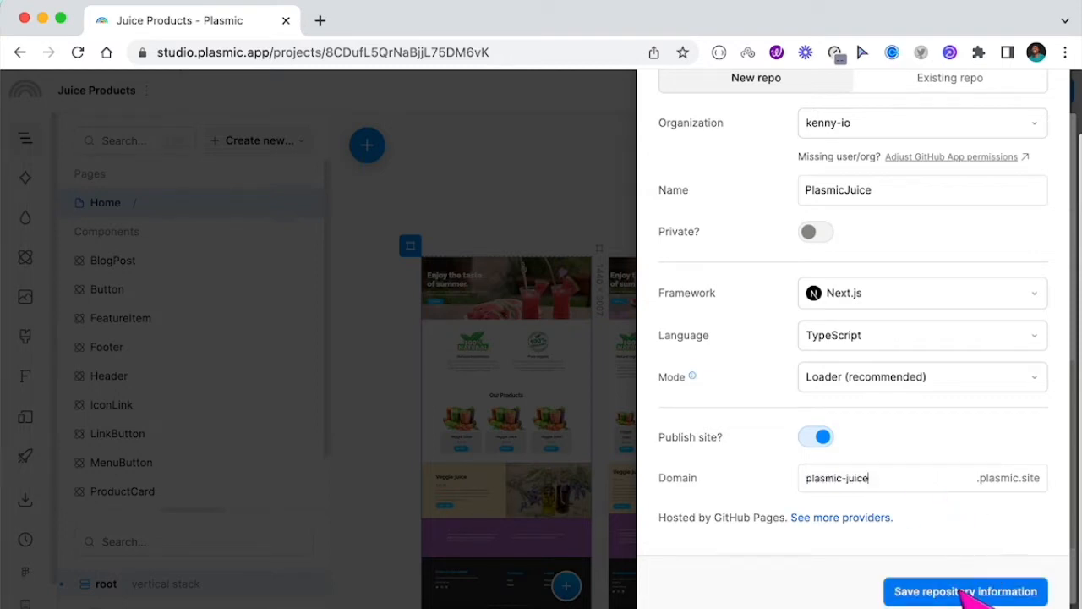
{"action": "left_click", "coordinate": [964, 592]}
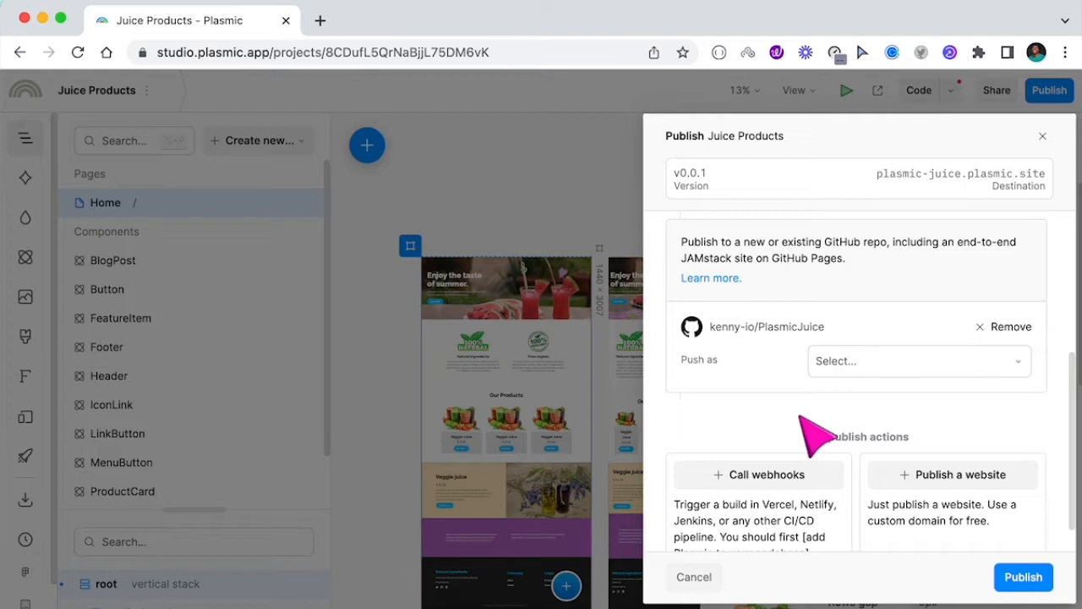
Step: Set pushes to 'a commit to main' and publish the first version
{"action": "left_click", "coordinate": [917, 362]}
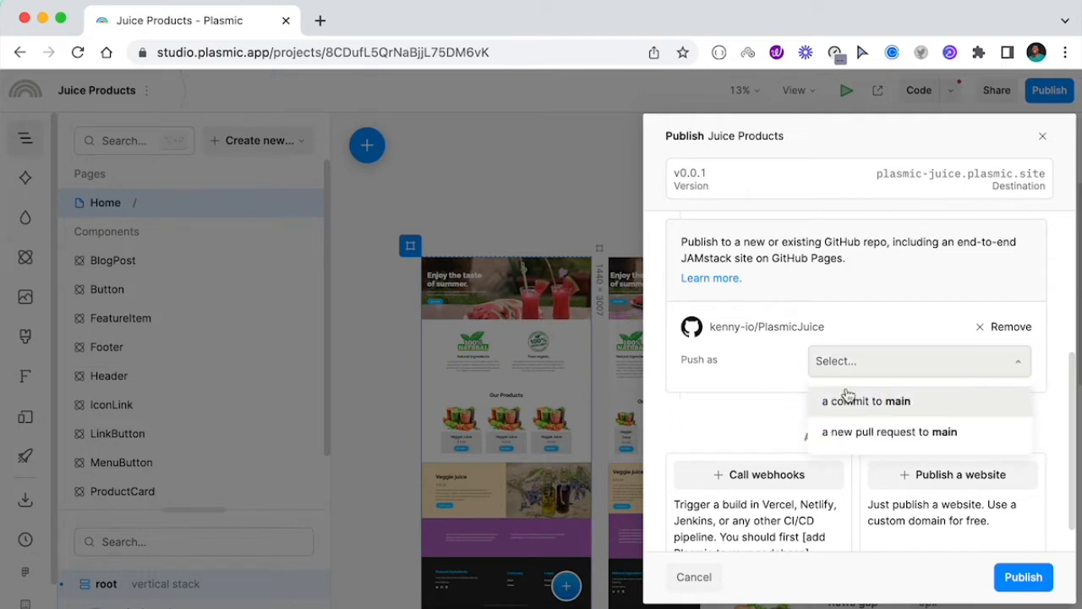
{"action": "mouse_move", "coordinate": [900, 426]}
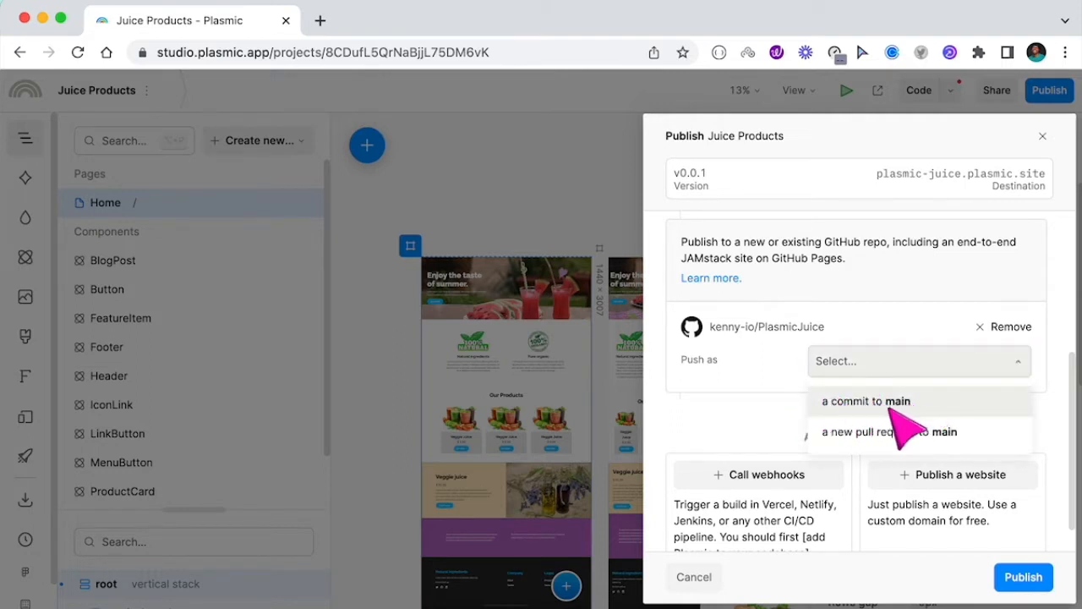
{"action": "mouse_move", "coordinate": [888, 431]}
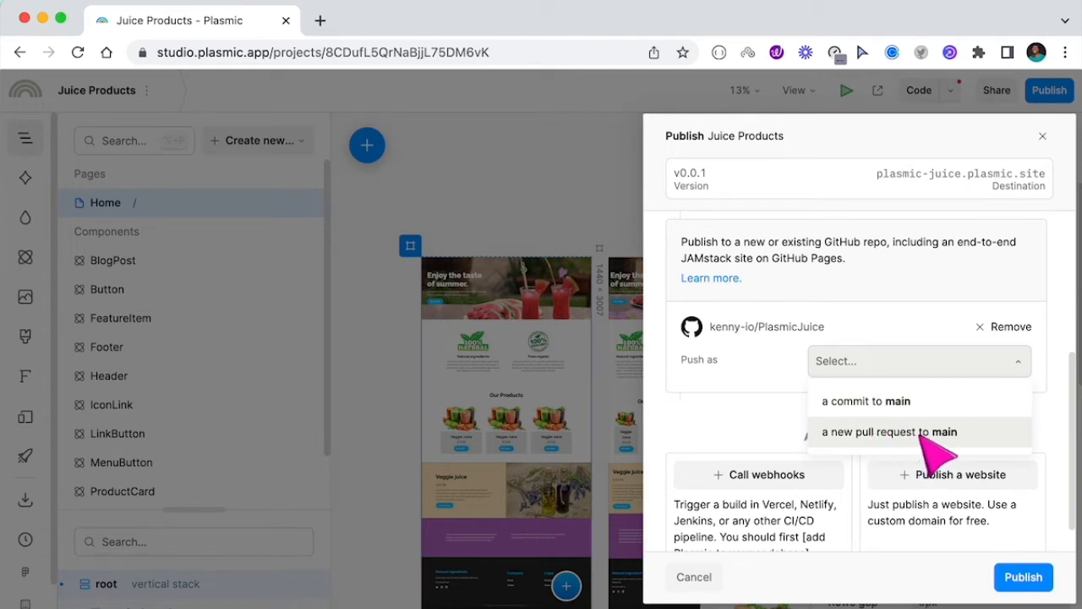
{"action": "left_click", "coordinate": [866, 401]}
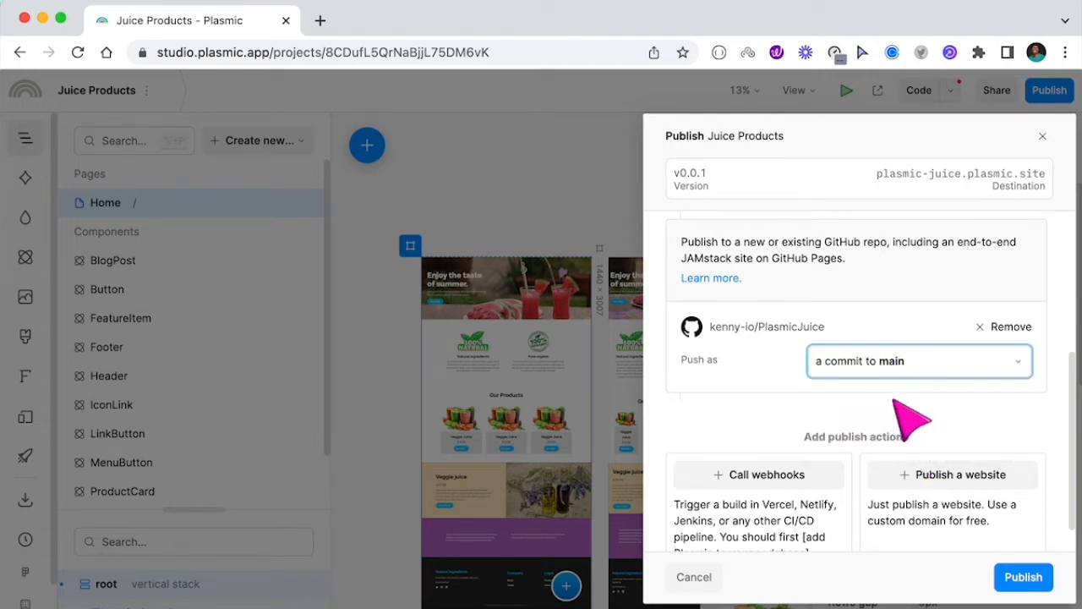
{"action": "left_click", "coordinate": [1024, 577]}
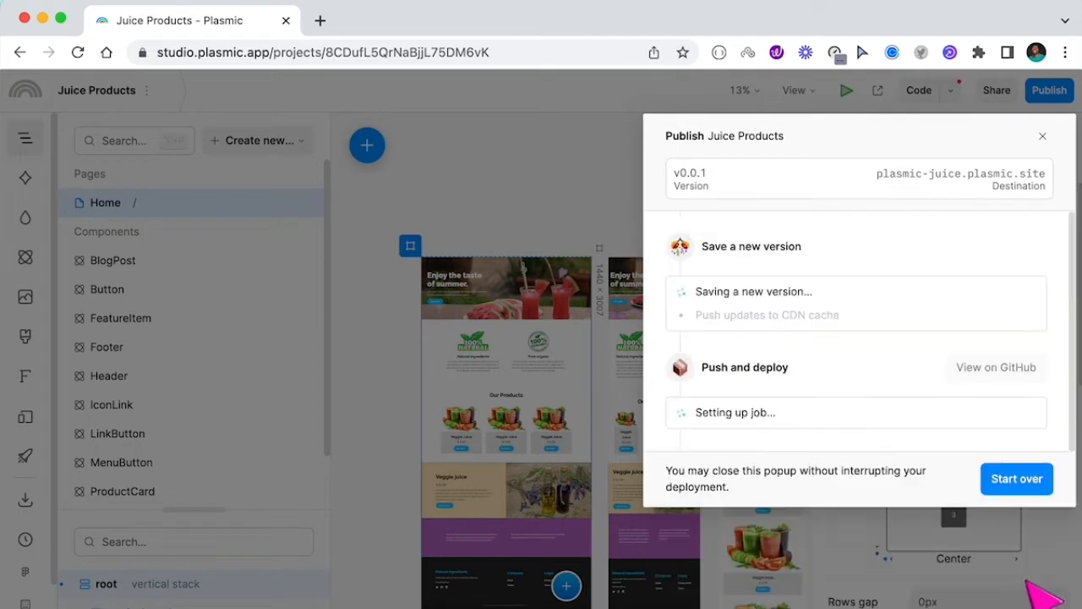
{"action": "mouse_move", "coordinate": [888, 391]}
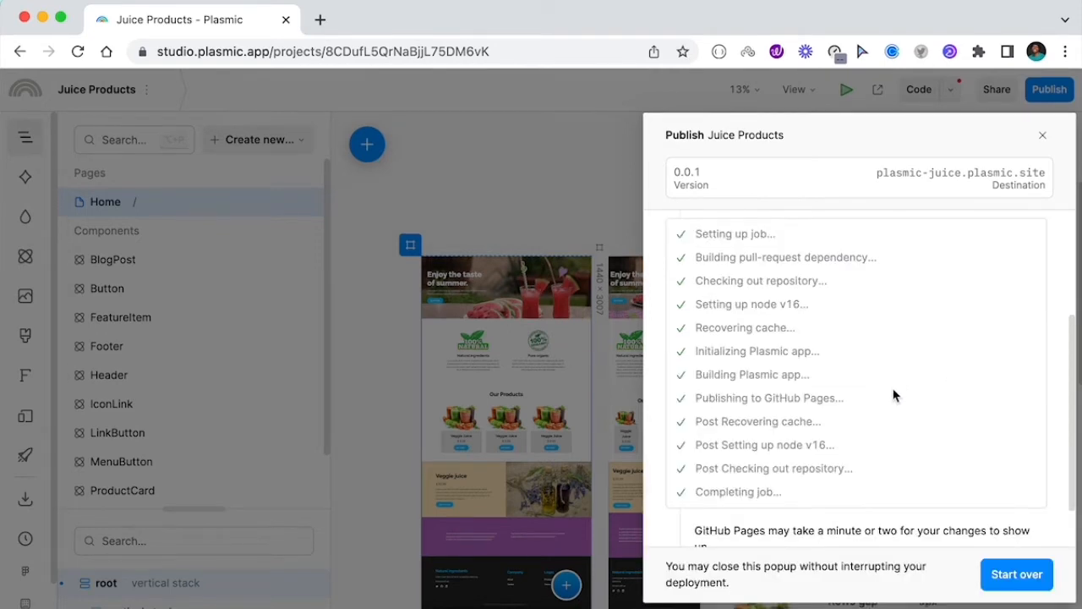
{"action": "mouse_move", "coordinate": [888, 386]}
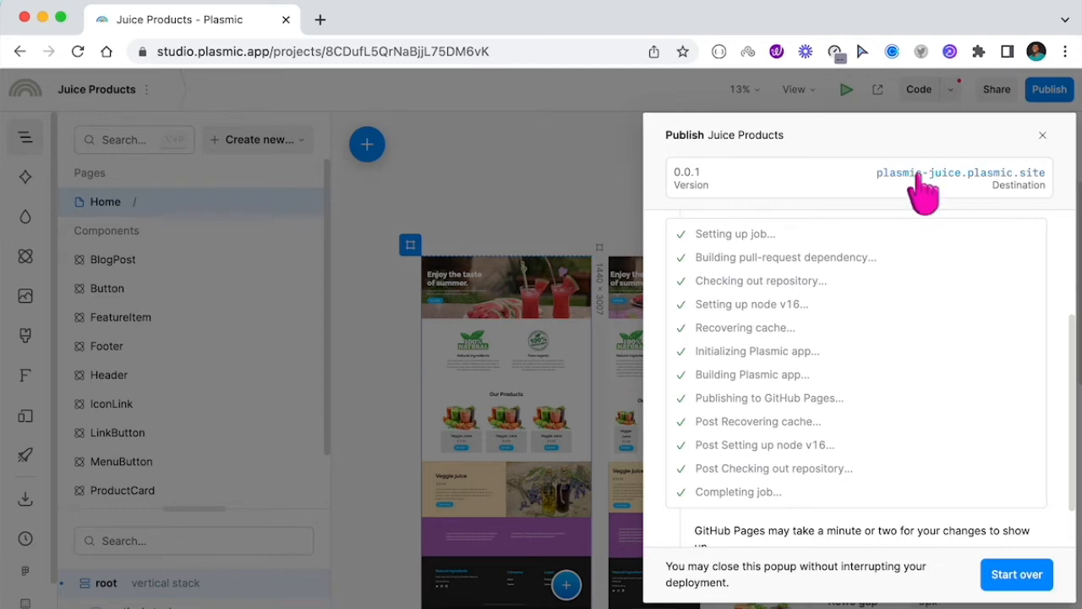
Step: Open plasmic-juice.plasmic.site and check its sections down to the footer
{"action": "left_click", "coordinate": [961, 173]}
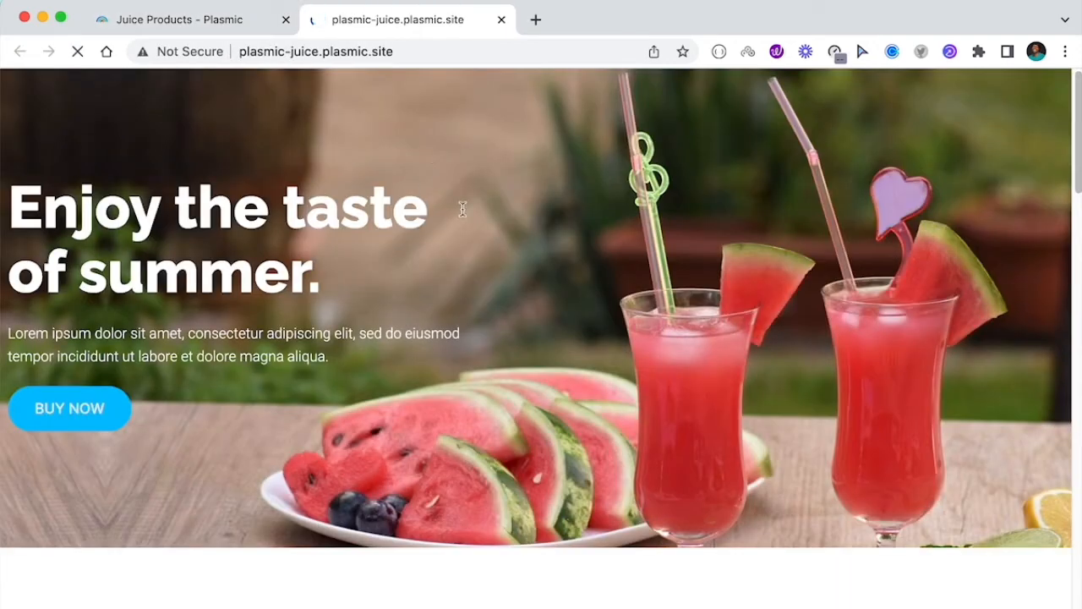
{"action": "left_click", "coordinate": [626, 50]}
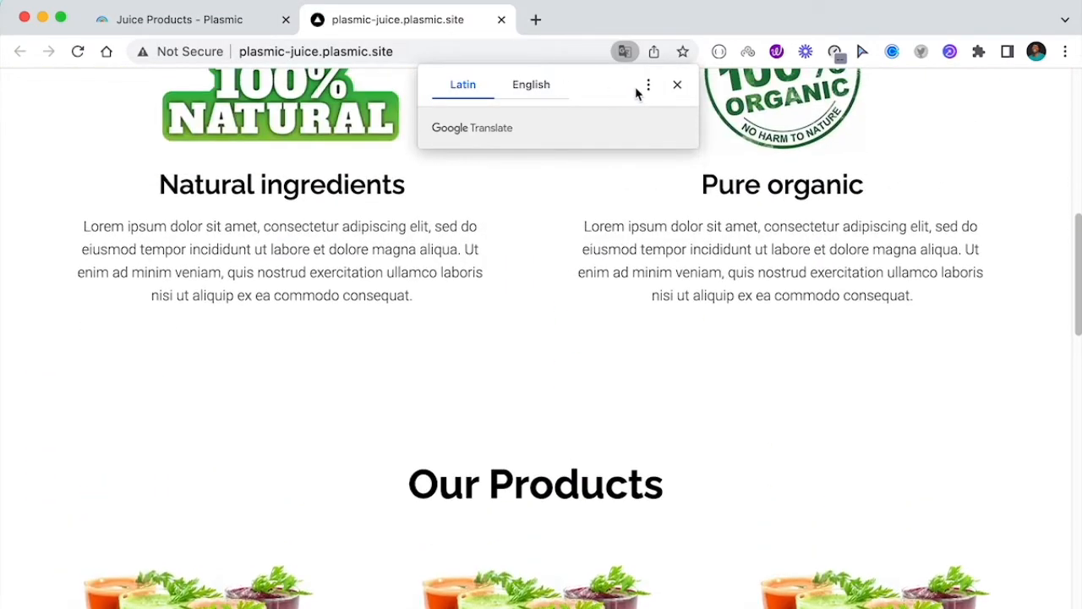
{"action": "scroll", "scroll_direction": "down", "scroll_amount": 3}
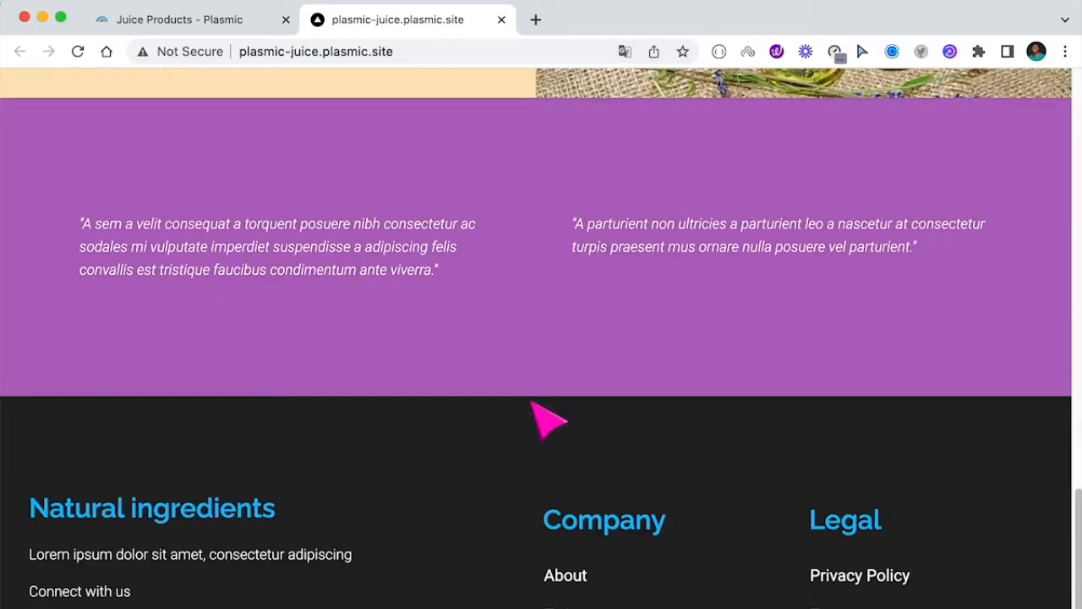
{"action": "scroll", "scroll_direction": "up", "scroll_amount": 3}
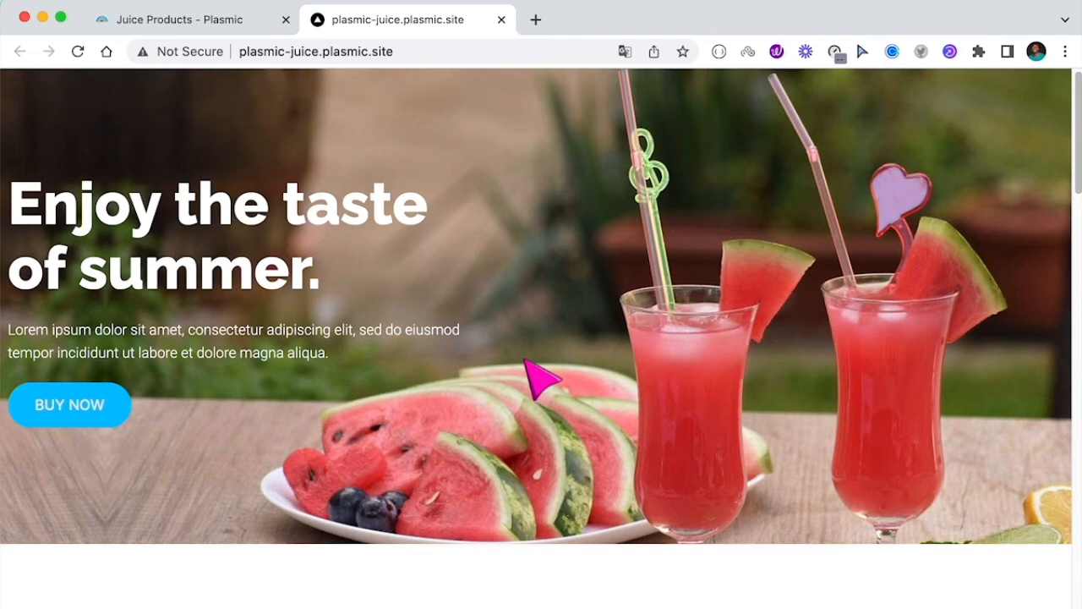
{"action": "mouse_move", "coordinate": [550, 330]}
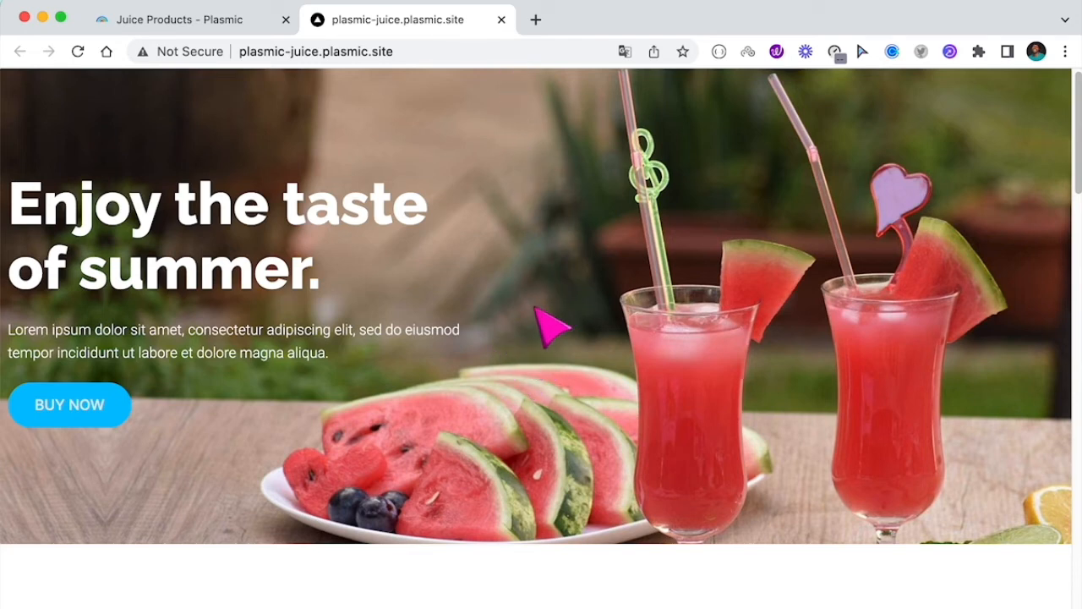
{"action": "mouse_move", "coordinate": [516, 305]}
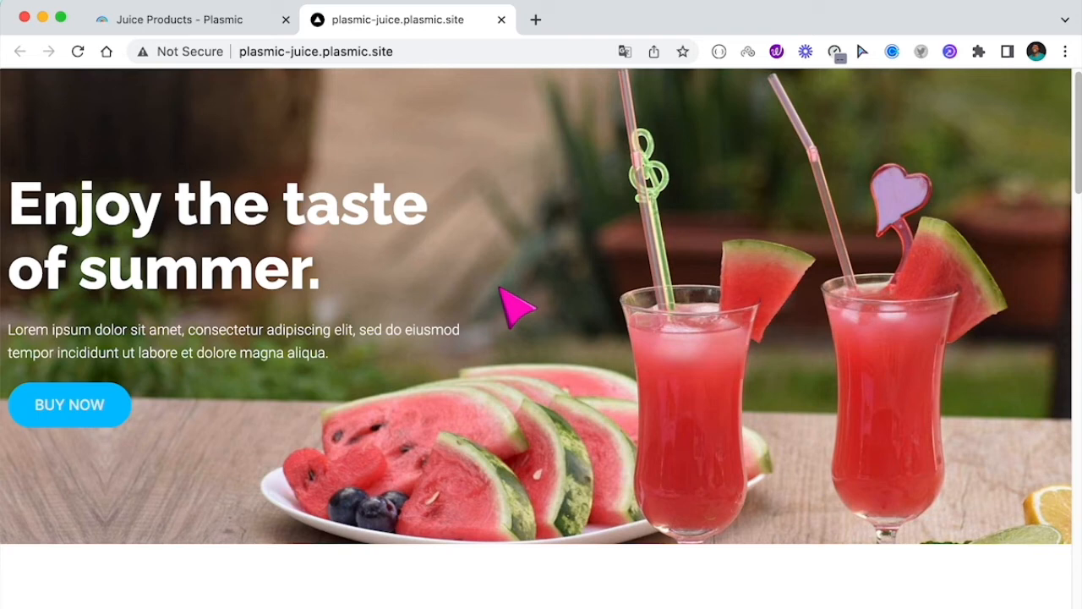
{"action": "mouse_move", "coordinate": [521, 206]}
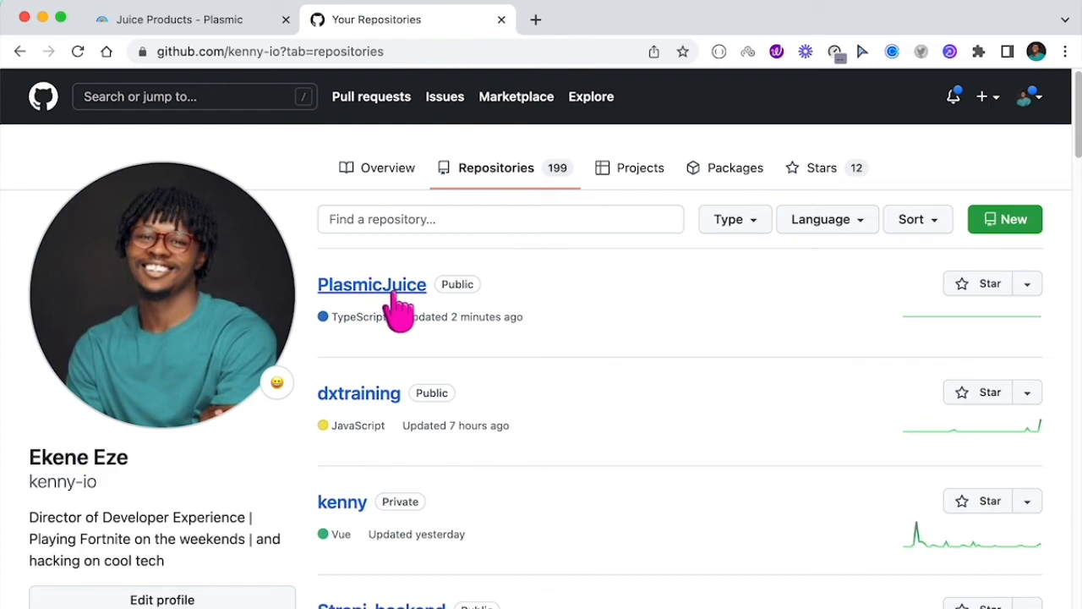
Step: Open kenny-io/PlasmicJuice and review its files, github-pages environment and README
{"action": "left_click", "coordinate": [372, 285]}
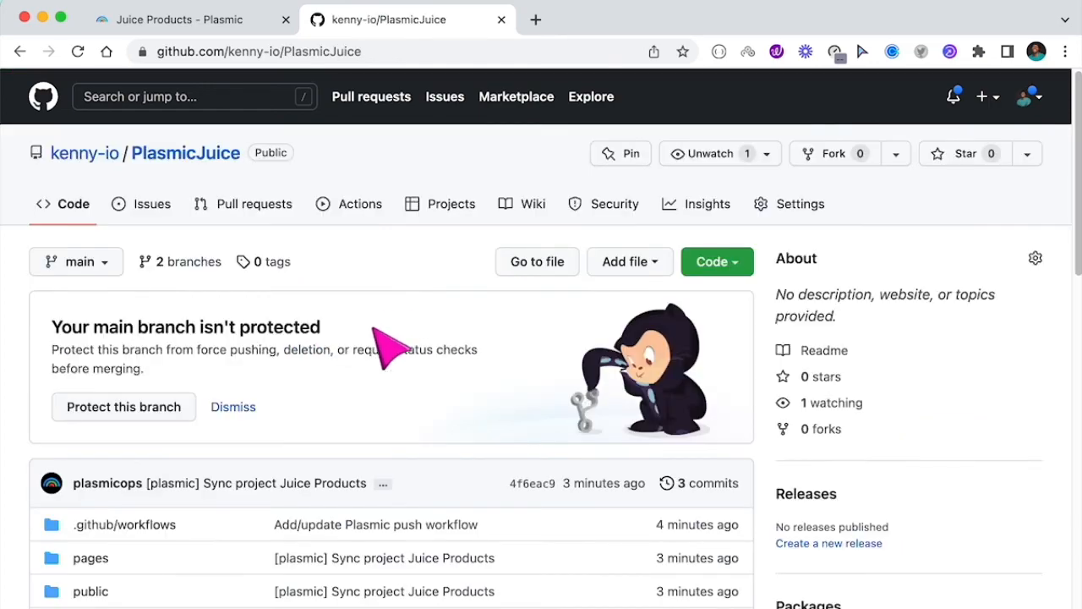
{"action": "scroll", "scroll_direction": "down", "scroll_amount": 3}
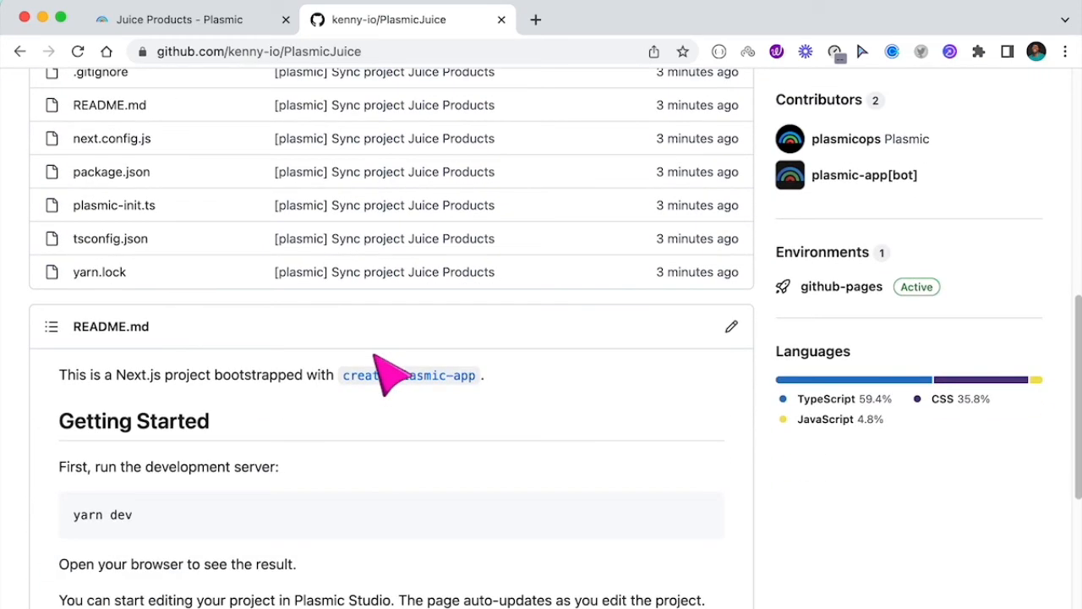
{"action": "scroll", "scroll_direction": "up", "scroll_amount": 3}
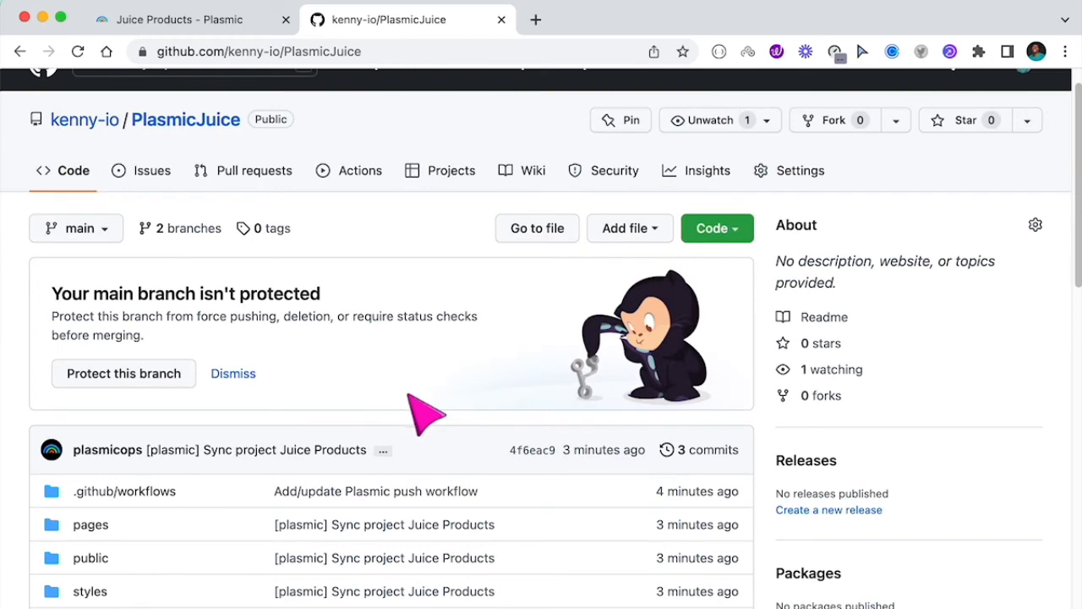
{"action": "scroll", "scroll_direction": "down", "scroll_amount": 3}
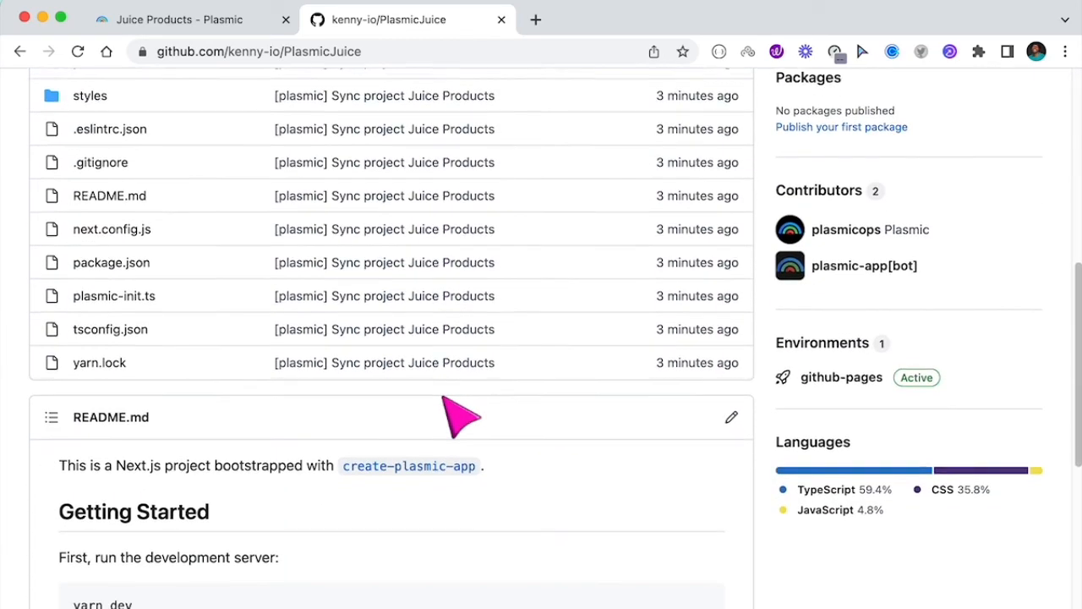
{"action": "scroll", "scroll_direction": "down", "scroll_amount": 3}
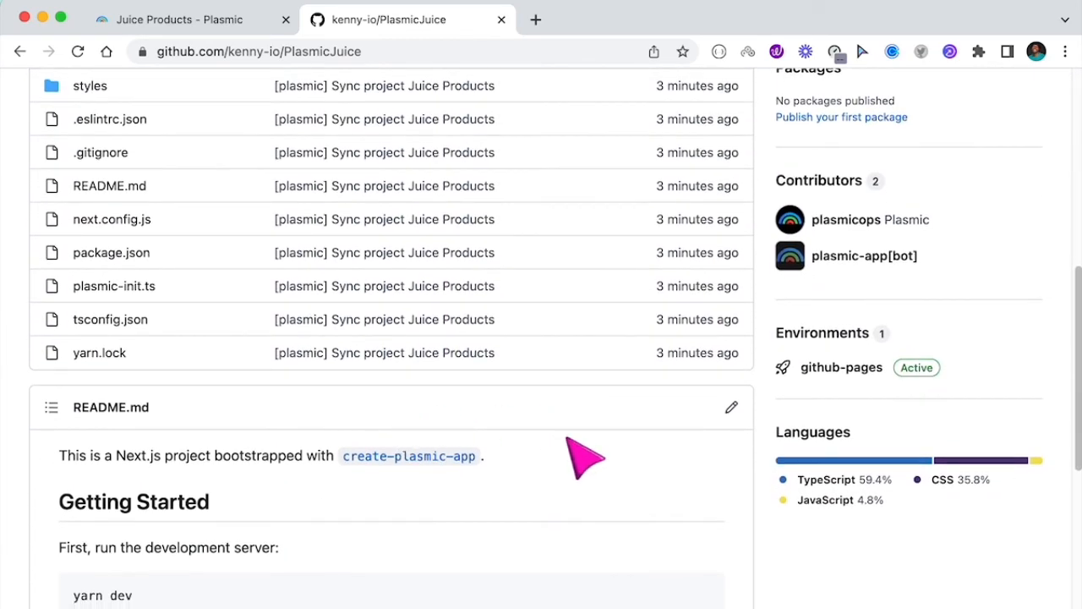
{"action": "mouse_move", "coordinate": [592, 465]}
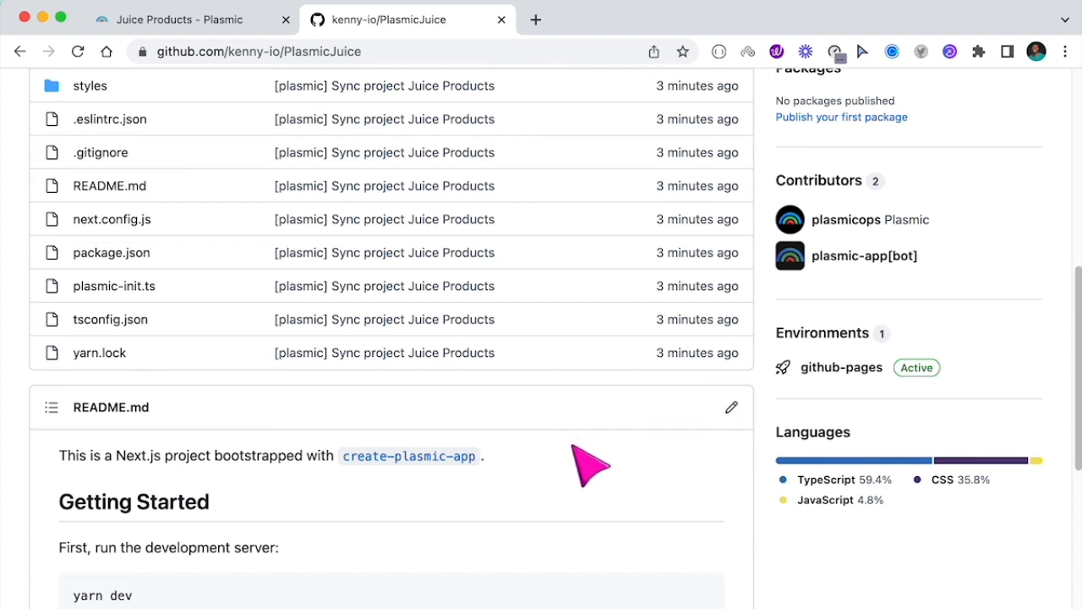
{"action": "mouse_move", "coordinate": [592, 470]}
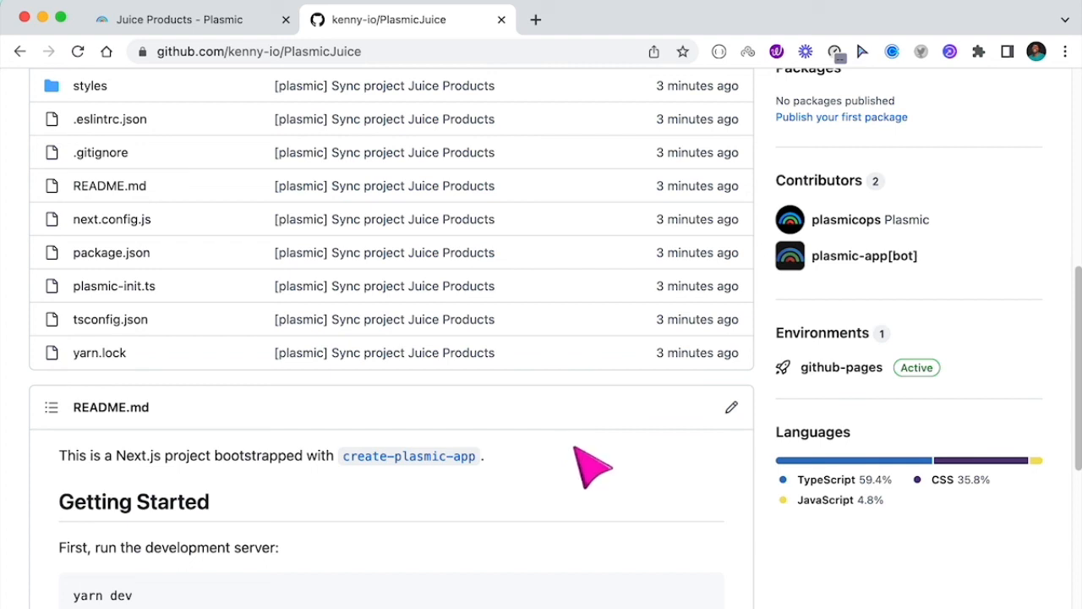